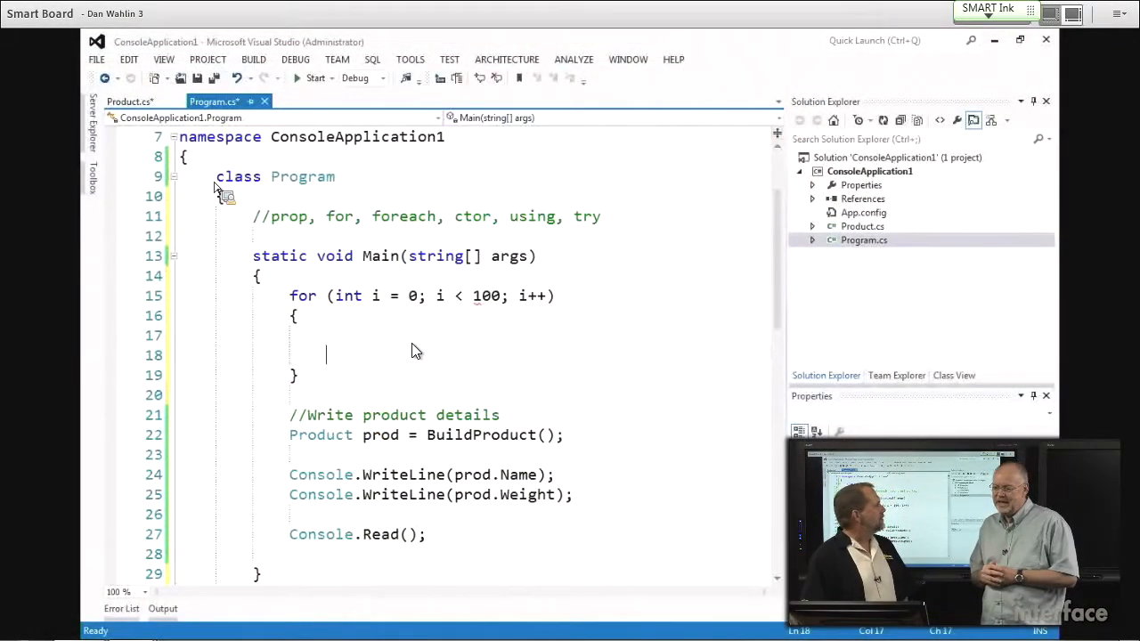
Step: Remove the for loop from Main in Program.cs, leaving an empty line for snippet code
{"action": "left_click_drag", "start_coordinate": [290, 295], "coordinate": [299, 375]}
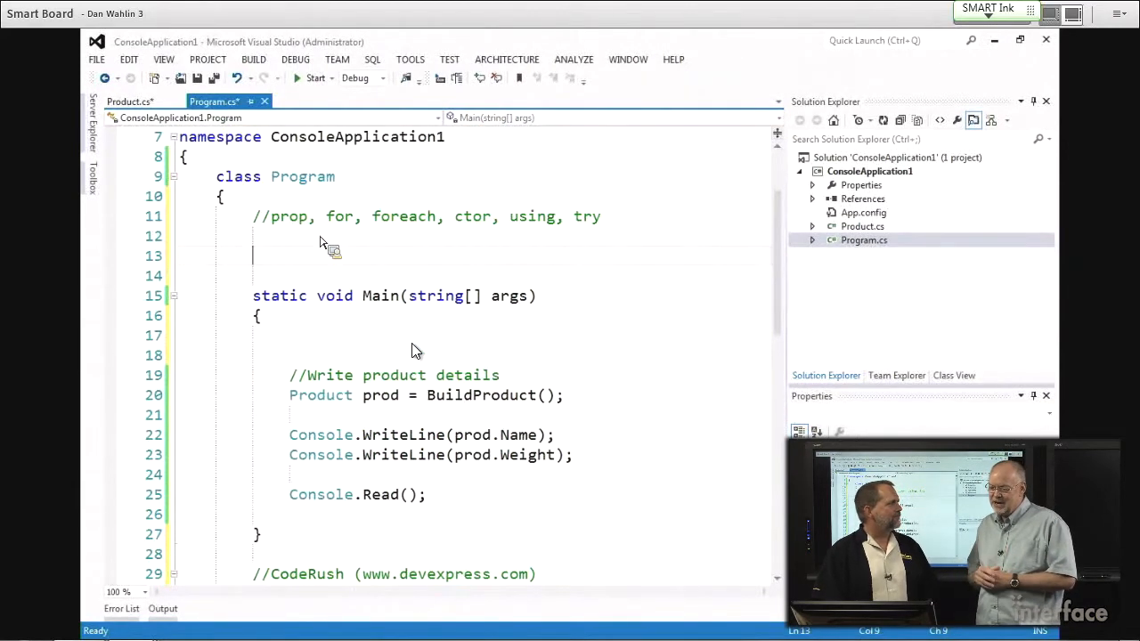
{"action": "type", "text": "ctor"}
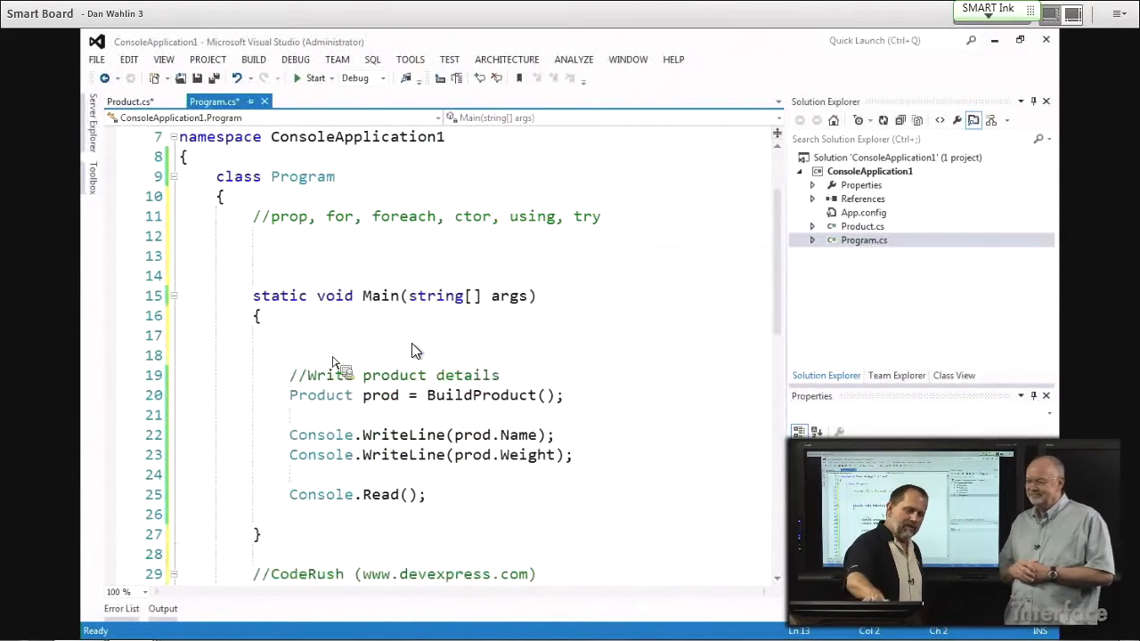
{"action": "left_click", "coordinate": [289, 335]}
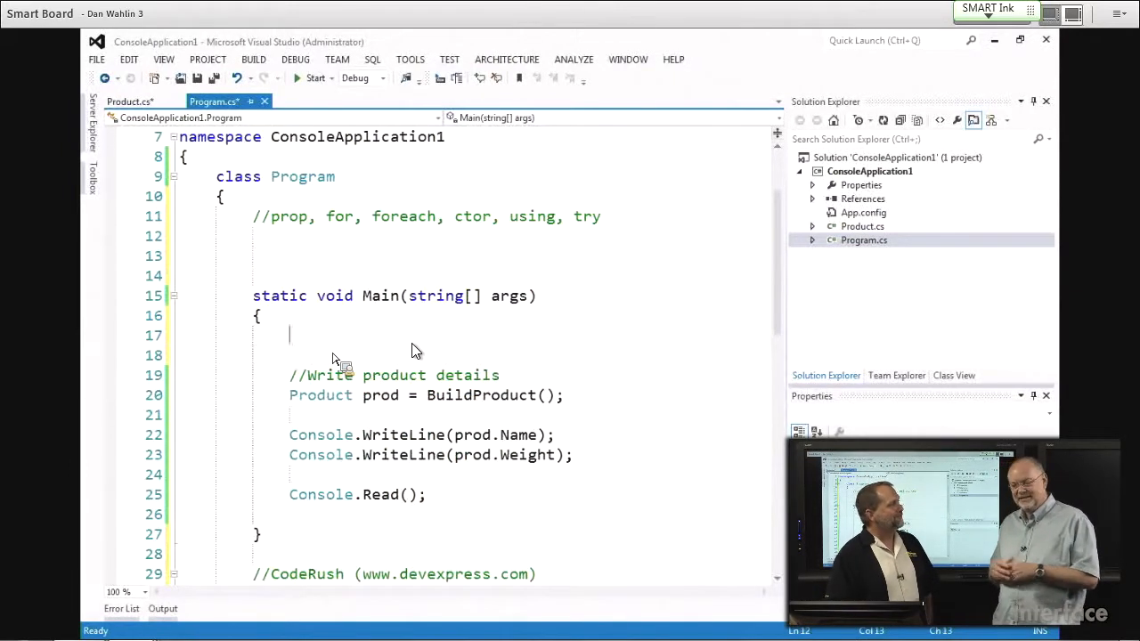
{"action": "type", "text": "using"}
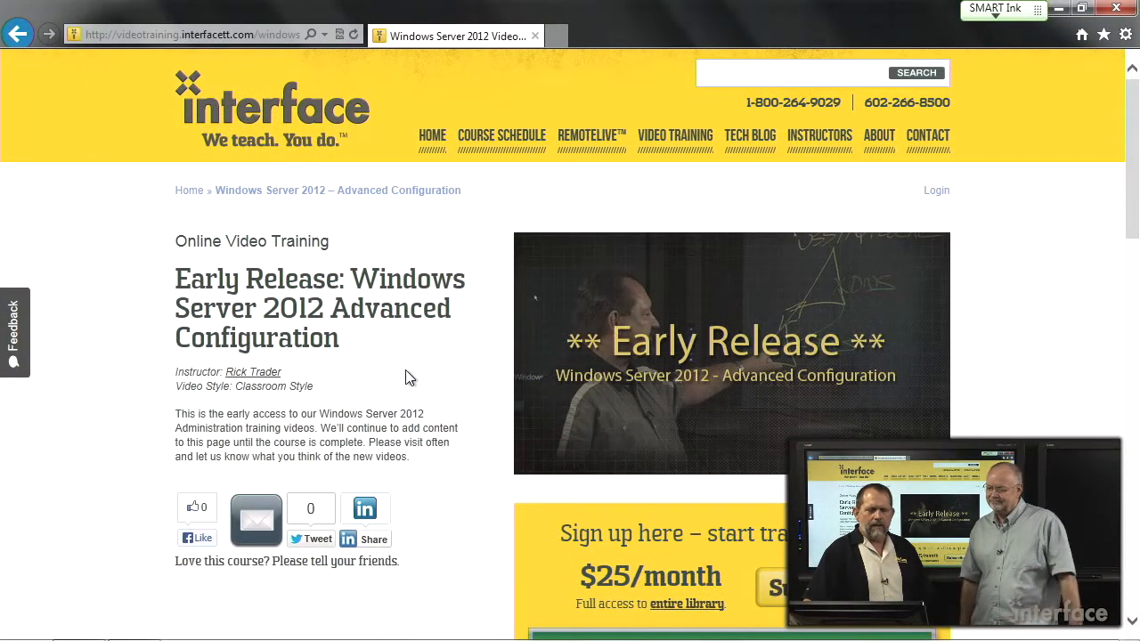
Step: Scroll through the Windows Server 2012 Advanced Configuration videos, then go back to the schedule
{"action": "scroll", "scroll_direction": "down", "scroll_amount": 3}
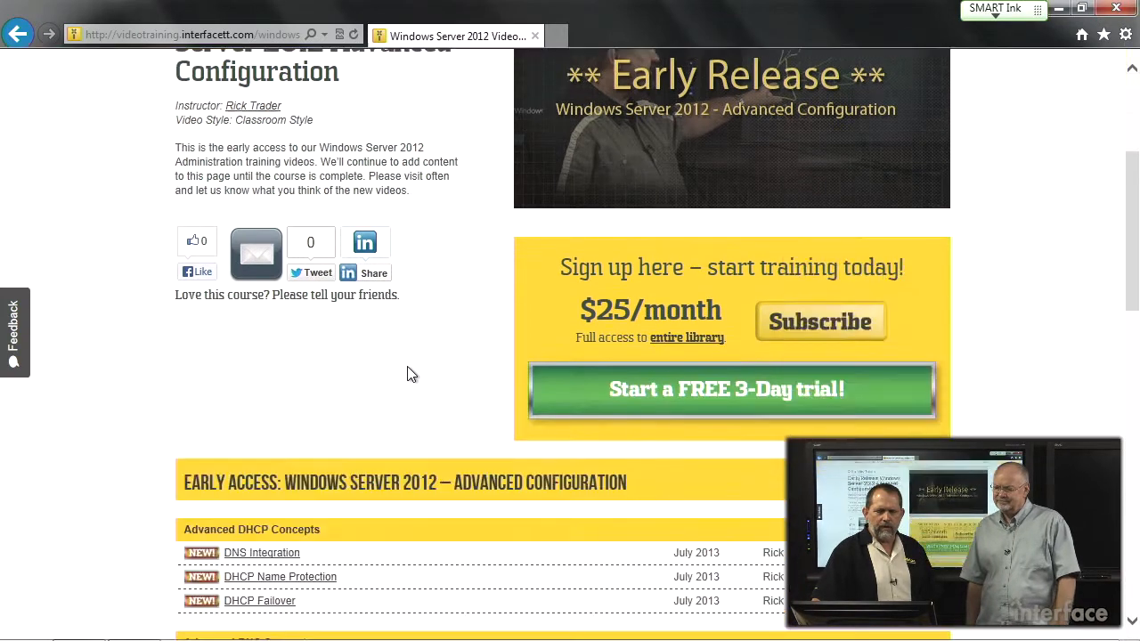
{"action": "scroll", "scroll_direction": "down", "scroll_amount": 3}
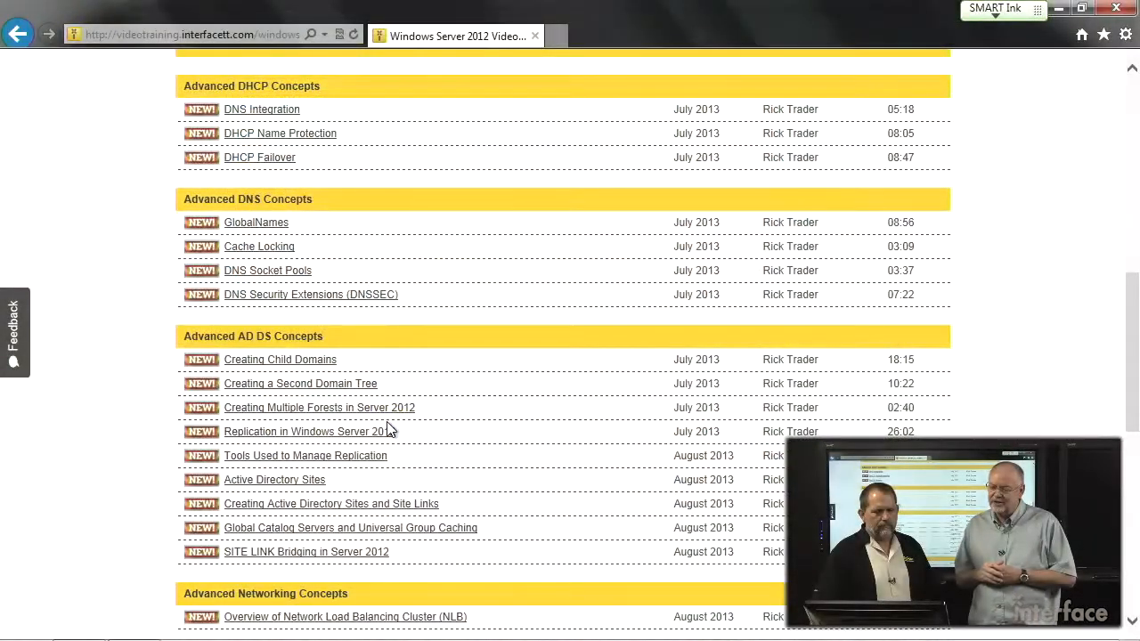
{"action": "scroll", "scroll_direction": "down", "scroll_amount": 3}
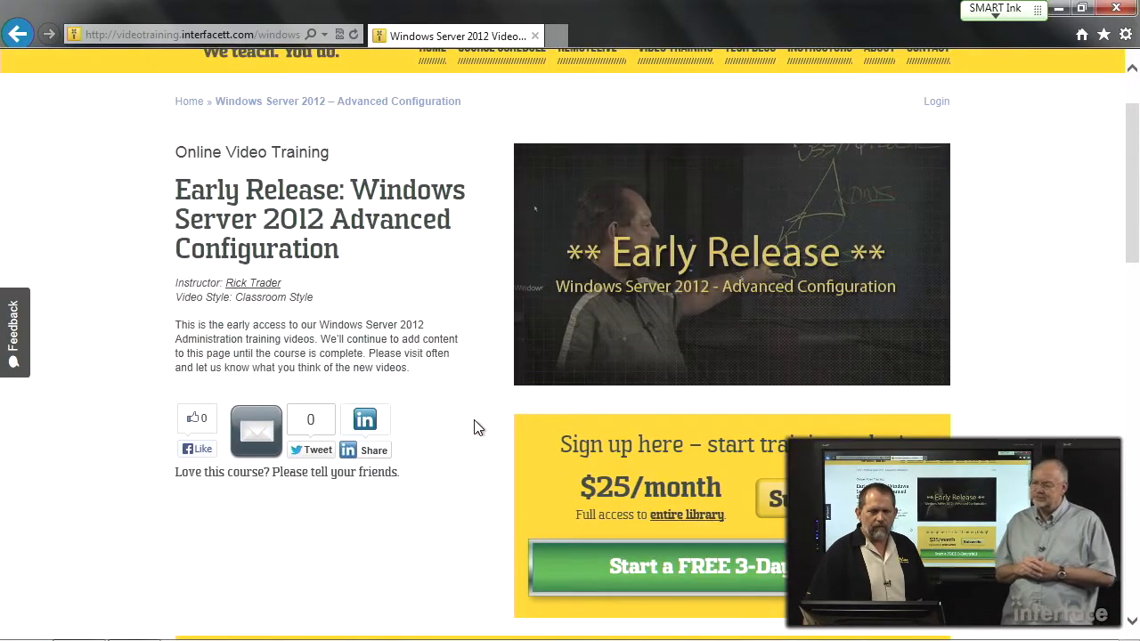
{"action": "left_click", "coordinate": [501, 135]}
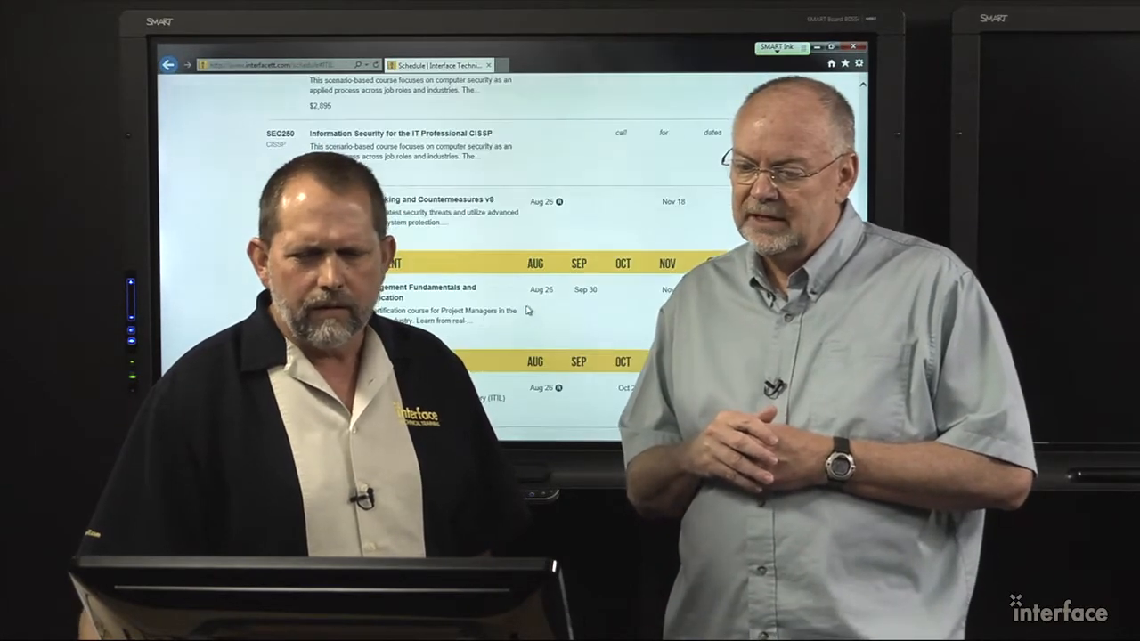
Step: Browse the ITIL 2011 Foundation lesson modules by Mark Thomas, then scroll back to the top
{"action": "scroll", "scroll_direction": "down", "scroll_amount": 3}
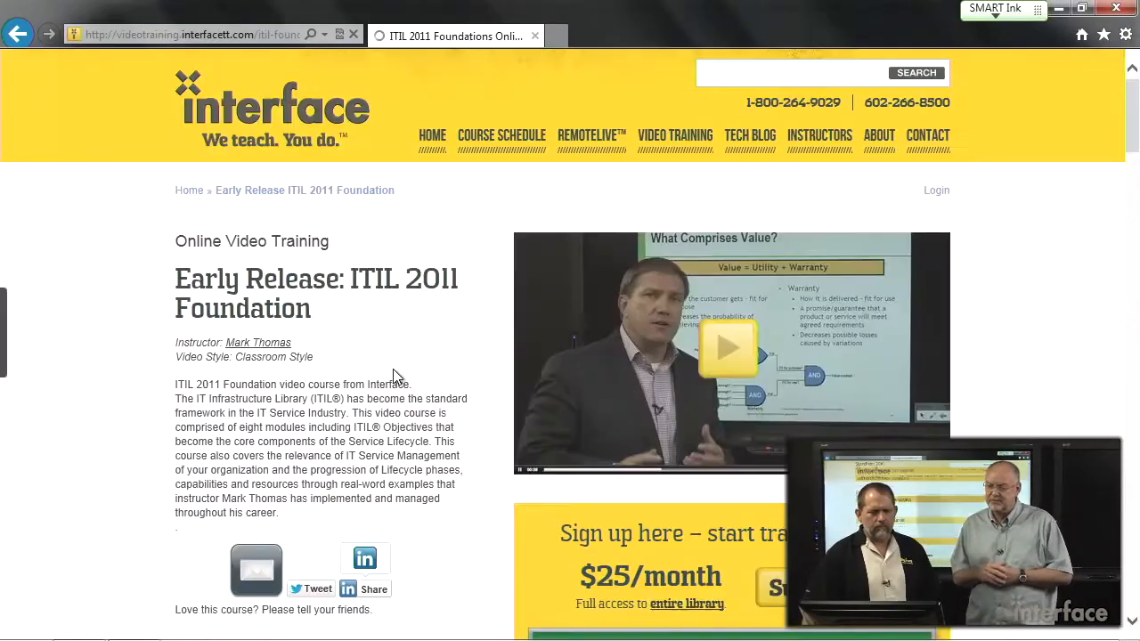
{"action": "scroll", "scroll_direction": "down", "scroll_amount": 3}
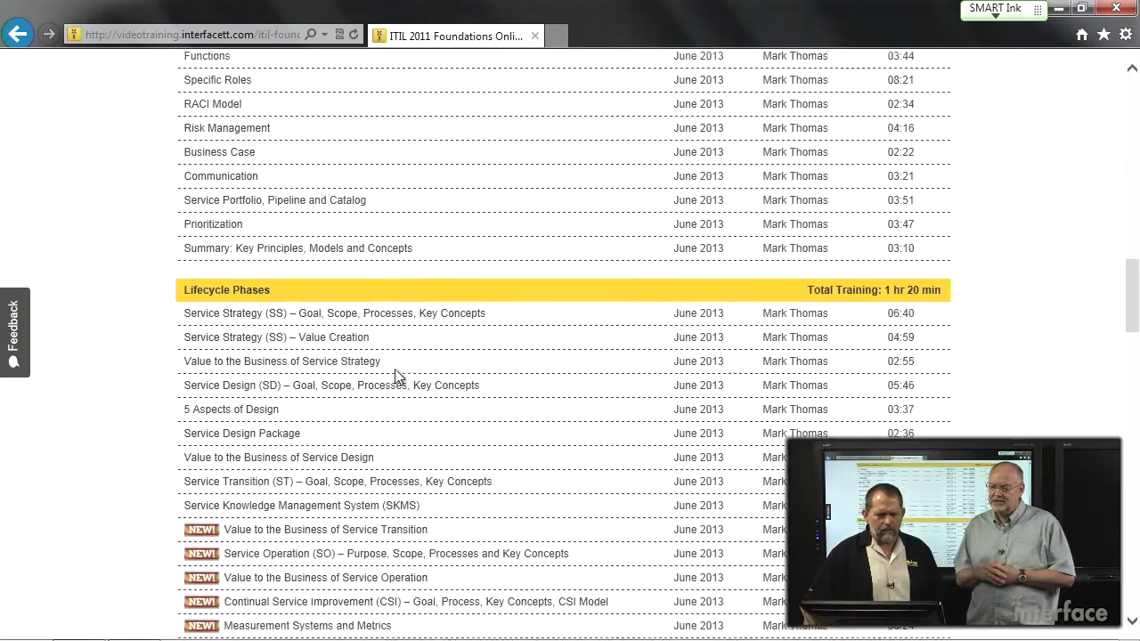
{"action": "scroll", "scroll_direction": "down", "scroll_amount": 3}
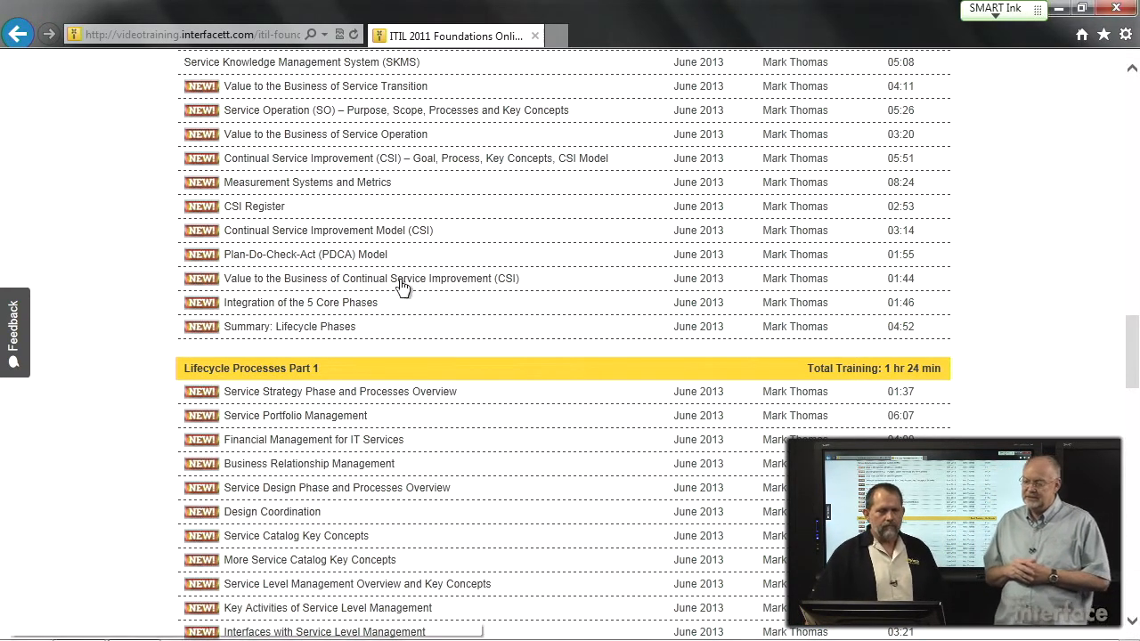
{"action": "scroll", "scroll_direction": "up", "scroll_amount": 3}
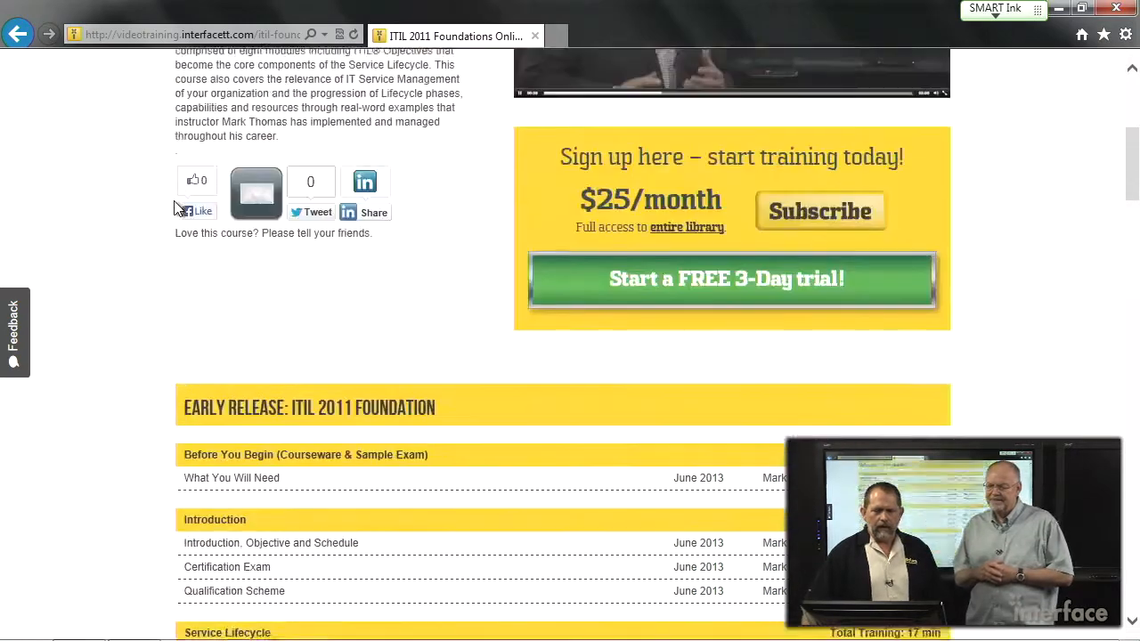
{"action": "scroll", "scroll_direction": "up", "scroll_amount": 3}
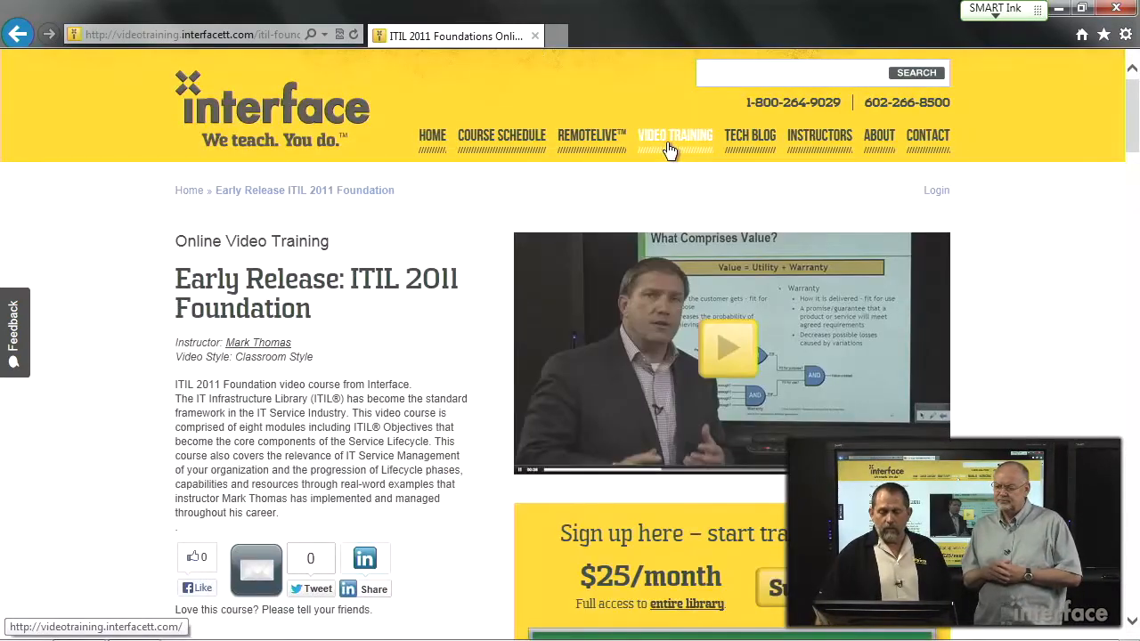
Step: Go to VIDEO TRAINING and pick Windows 8 DrillBit Videos under Windows 8
{"action": "left_click", "coordinate": [675, 135]}
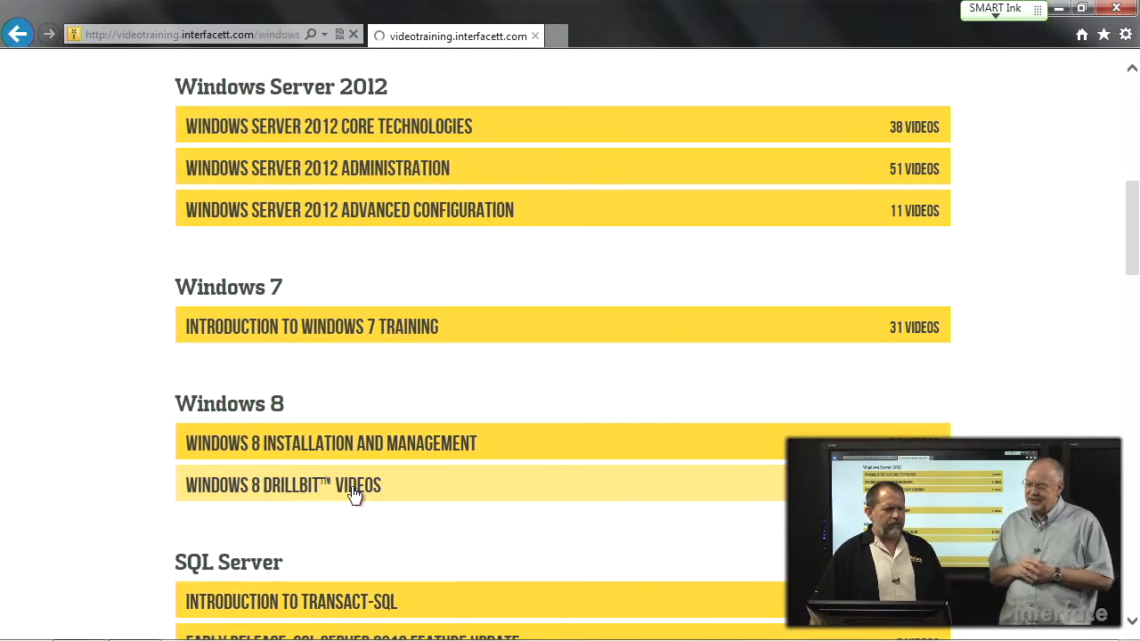
{"action": "left_click", "coordinate": [284, 486]}
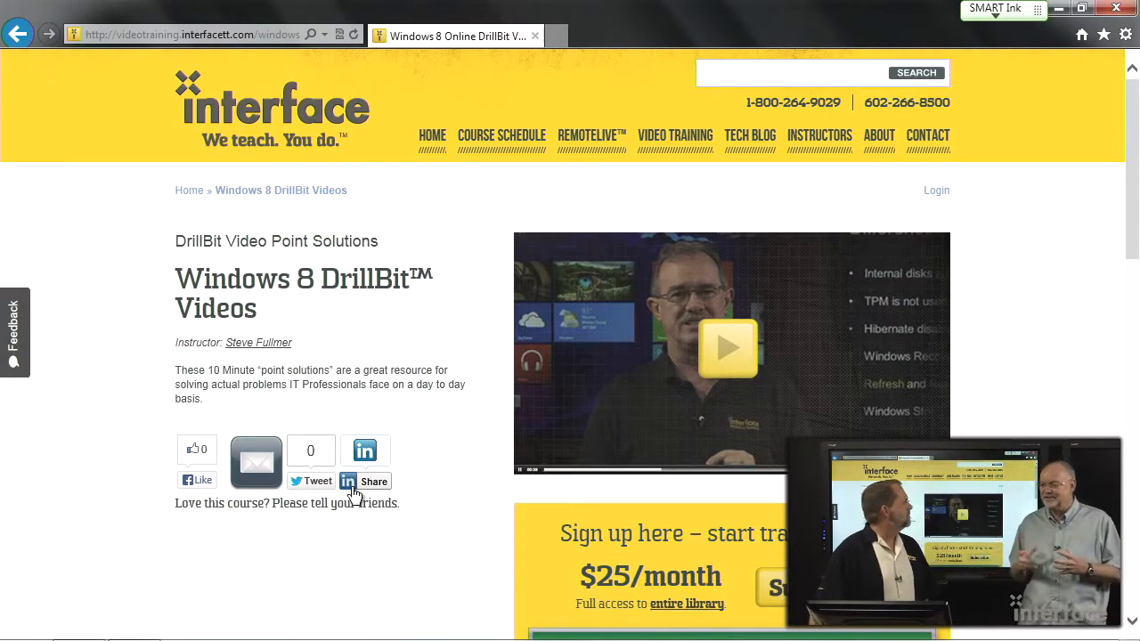